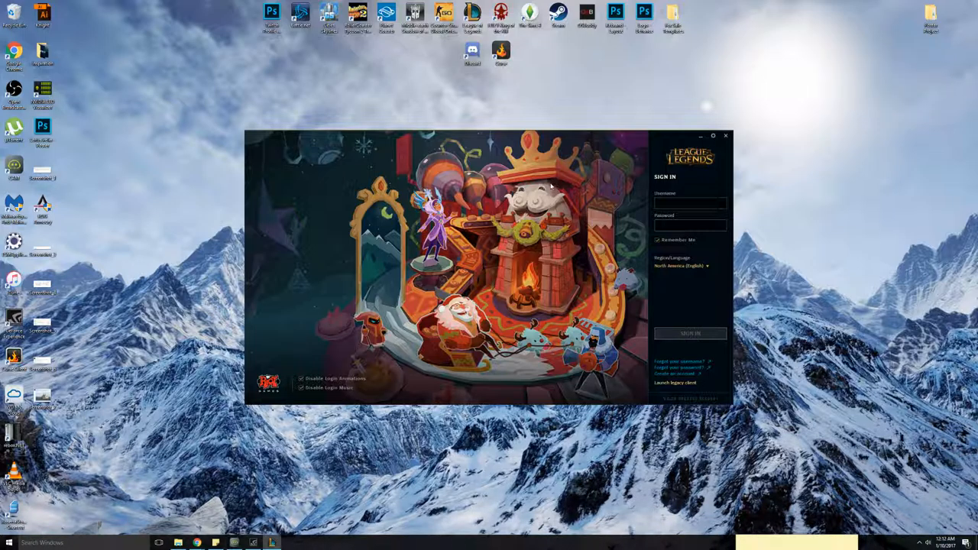
mouse_move(397, 361)
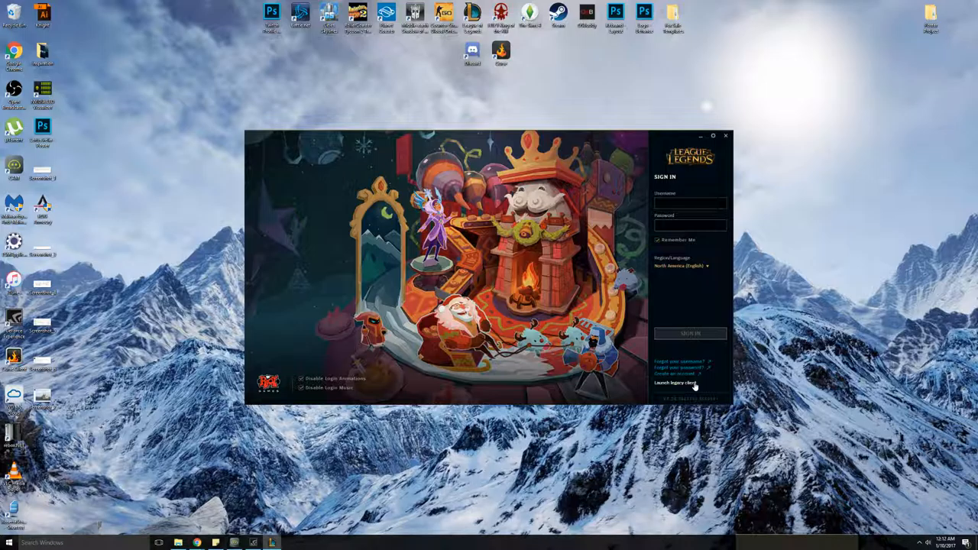
- Launch the legacy client so the beta sign-in window closes, leaving the desktop
left_click(725, 135)
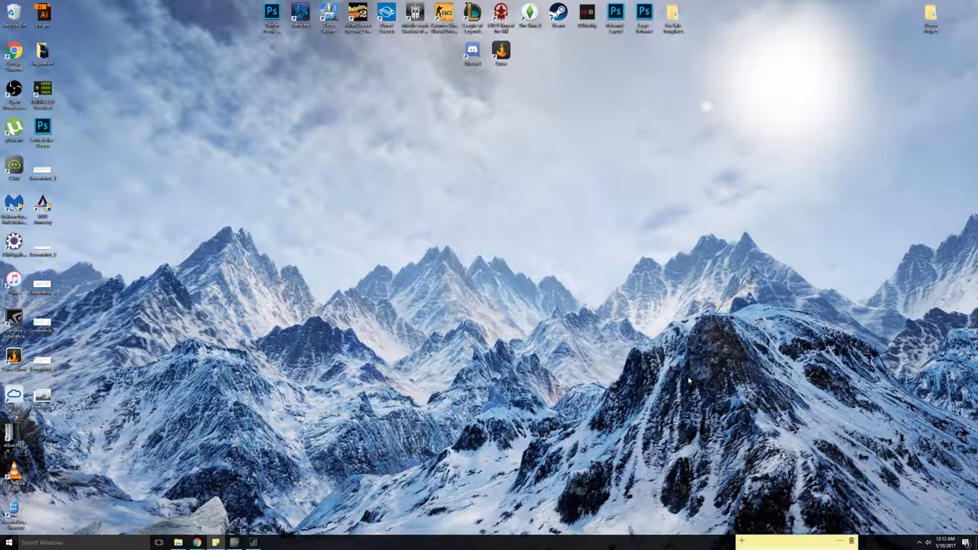